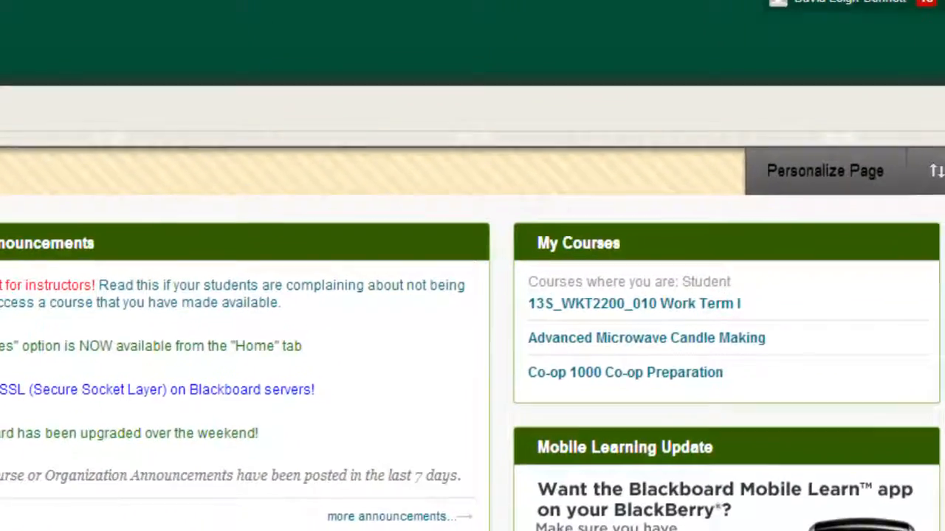
Step: Open the personal navigation menu from the arrow beside your name
{"action": "left_click", "coordinate": [893, 20]}
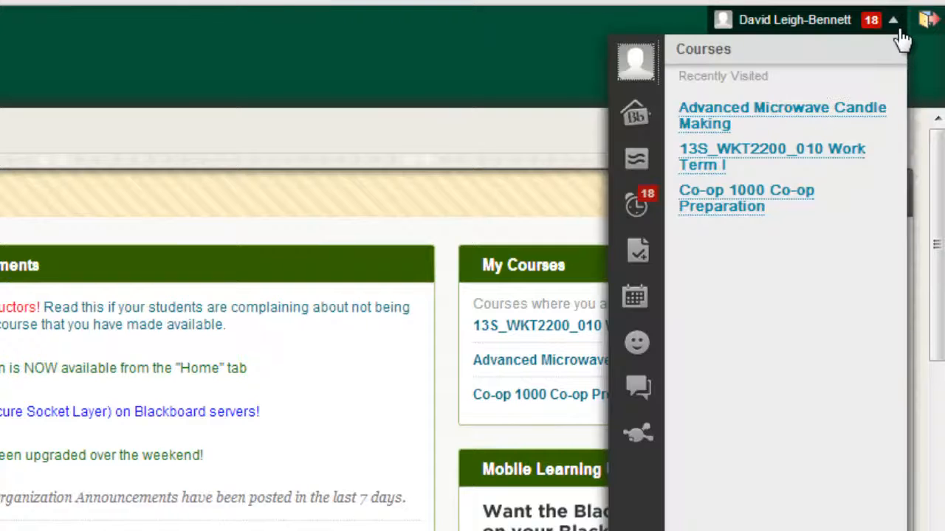
{"action": "mouse_move", "coordinate": [782, 166]}
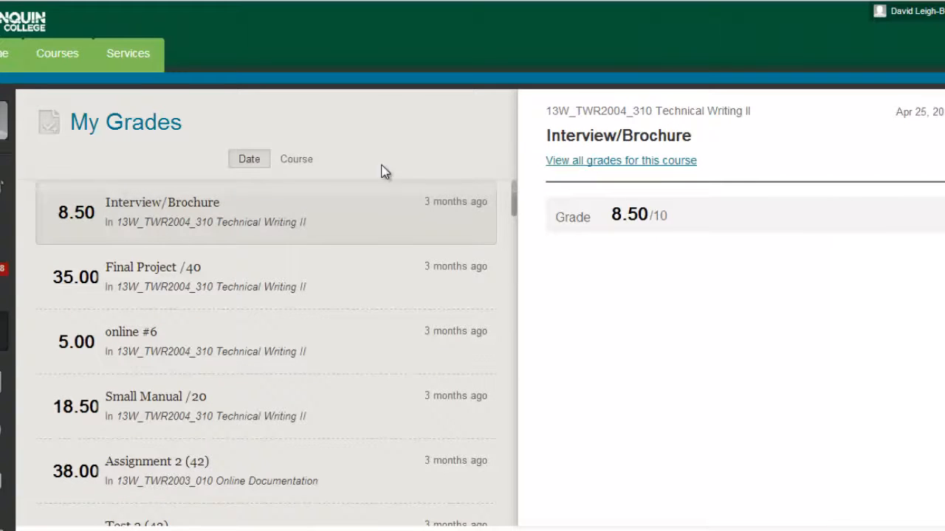
Step: Sort My Grades by course to show Technical Writing II's 92.00% total
{"action": "left_click", "coordinate": [296, 159]}
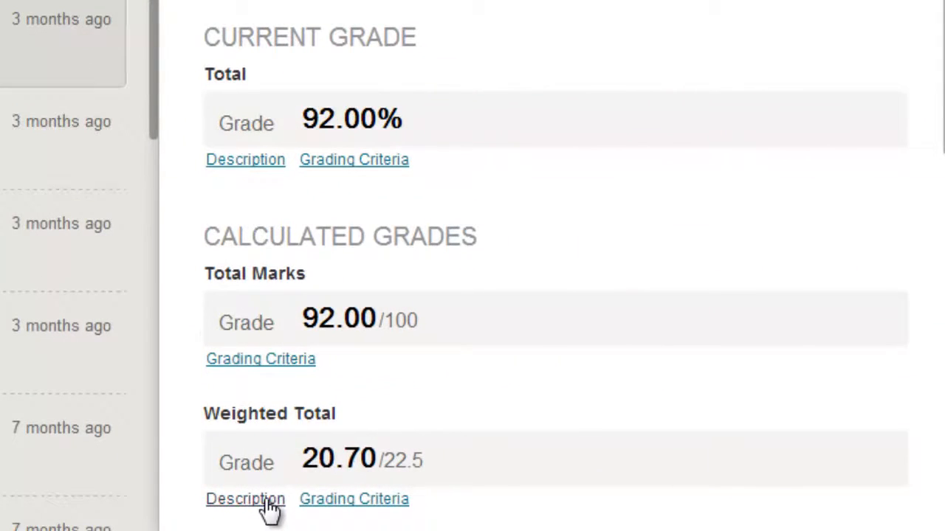
{"action": "left_click", "coordinate": [245, 499]}
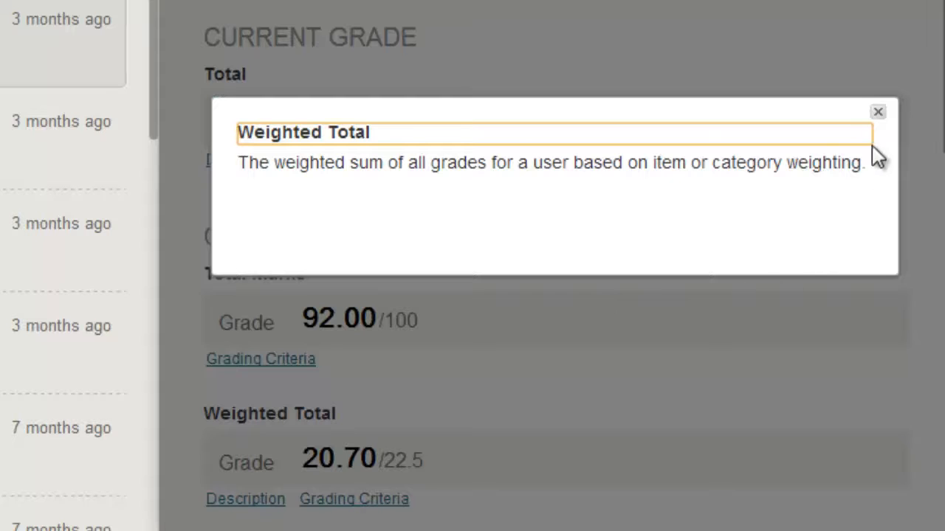
{"action": "left_click", "coordinate": [877, 111]}
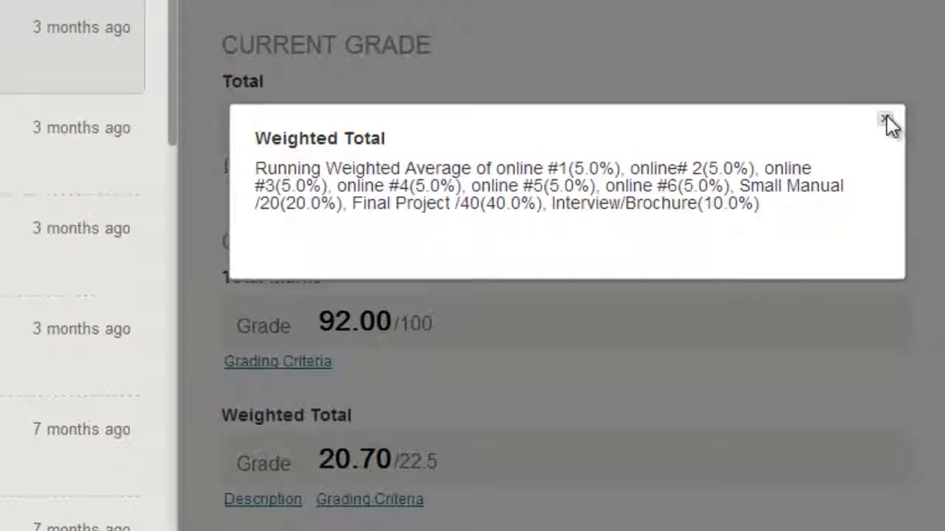
{"action": "left_click", "coordinate": [887, 118]}
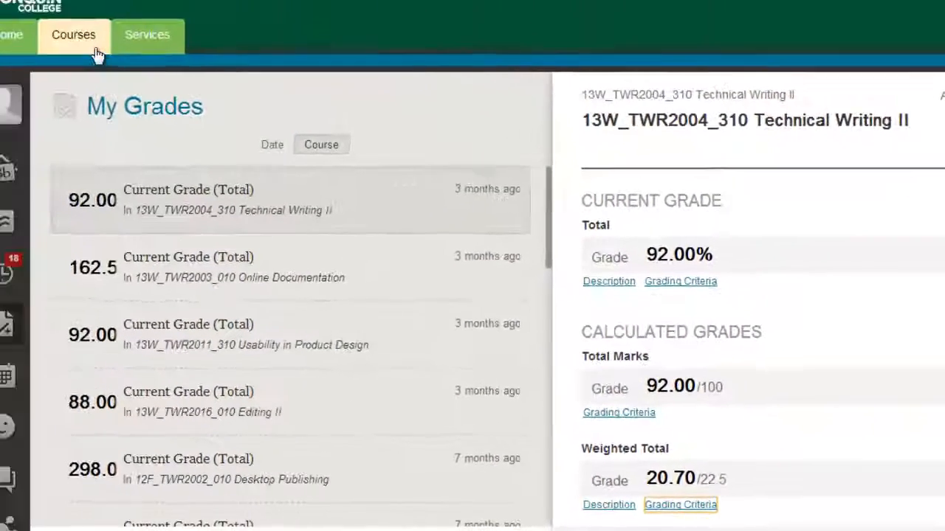
Step: Open Advanced Microwave Candle Making from Courses and scroll its Tools page to My Grades
{"action": "left_click", "coordinate": [73, 35]}
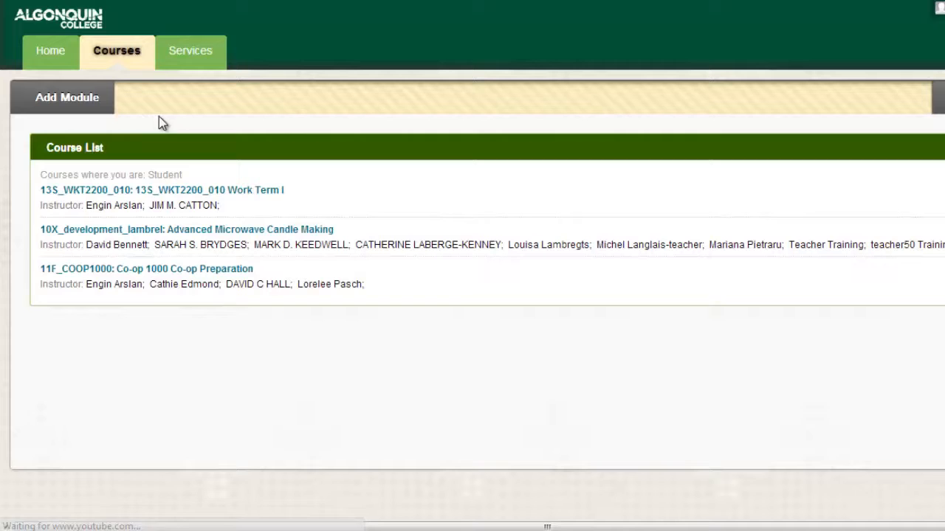
{"action": "left_click", "coordinate": [187, 229]}
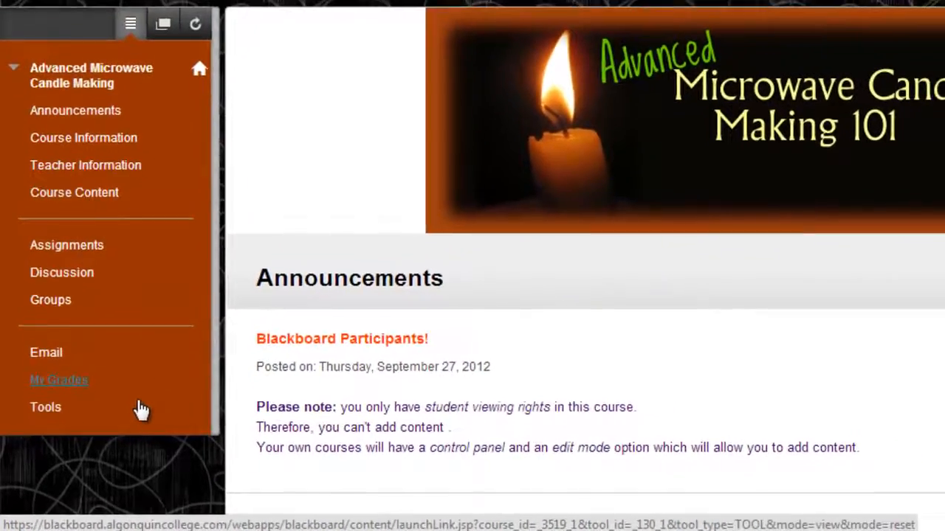
{"action": "left_click", "coordinate": [46, 407]}
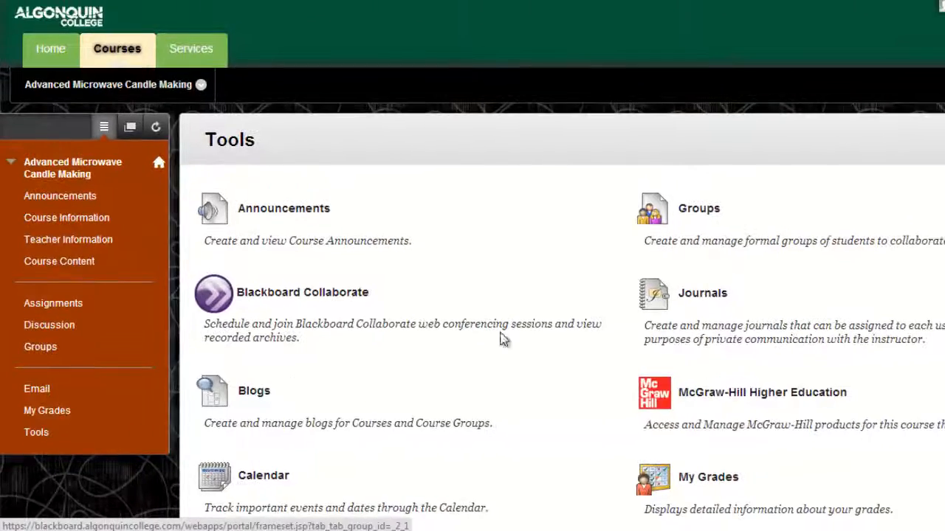
{"action": "scroll", "scroll_direction": "down", "scroll_amount": 3}
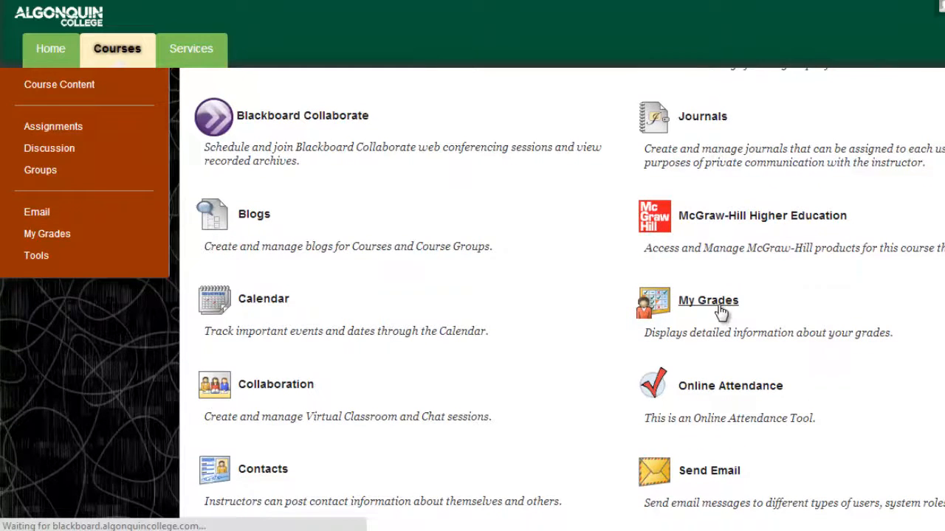
Step: View the course's My Grades page and upcoming items like Properties of Wax
{"action": "left_click", "coordinate": [708, 300]}
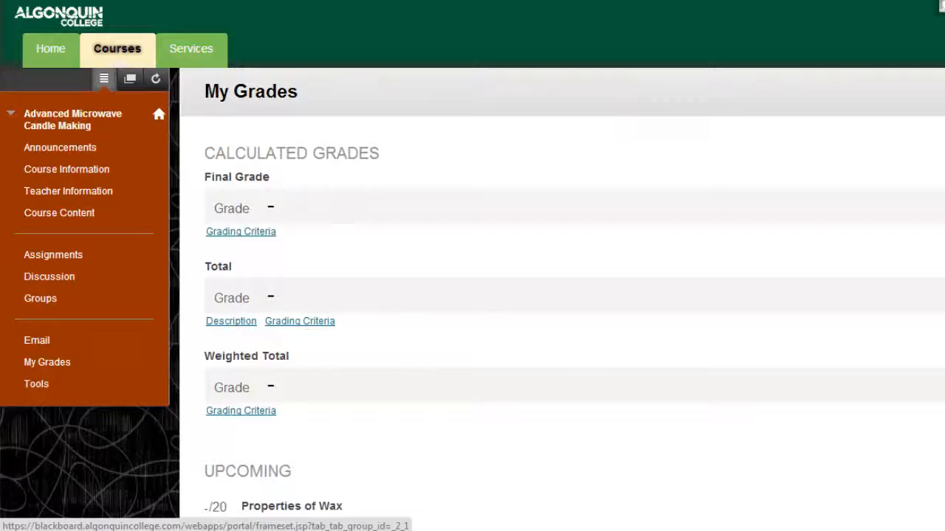
{"action": "scroll", "scroll_direction": "down", "scroll_amount": 3}
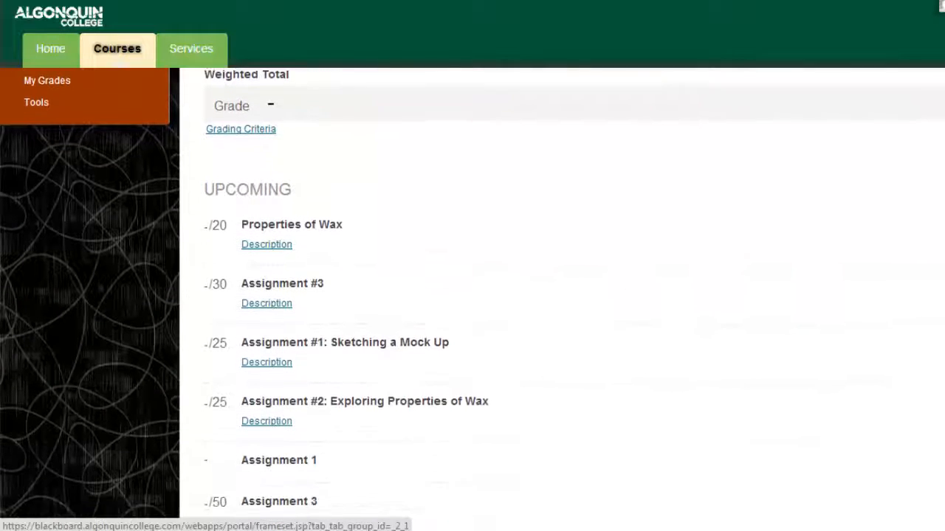